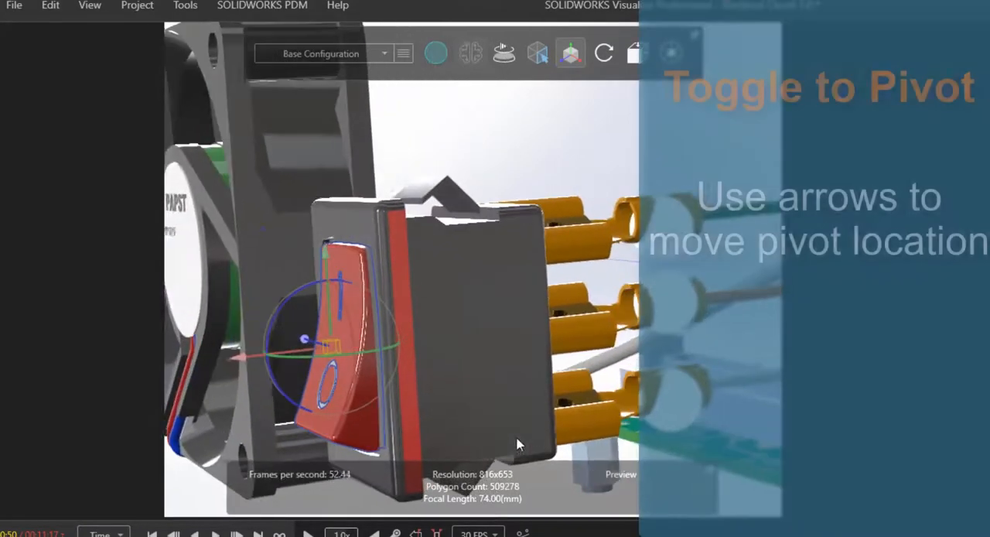
# Step: Move the red rocker switch's rotation pivot onto its hinge in Pivot mode
pyautogui.click(569, 53)
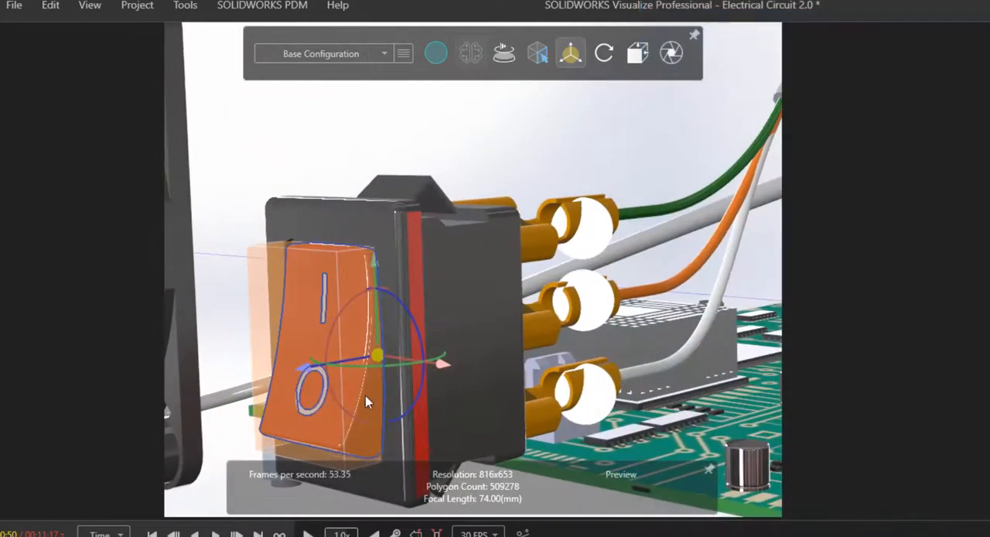
pyautogui.moveTo(368, 402); pyautogui.dragTo(395, 294)
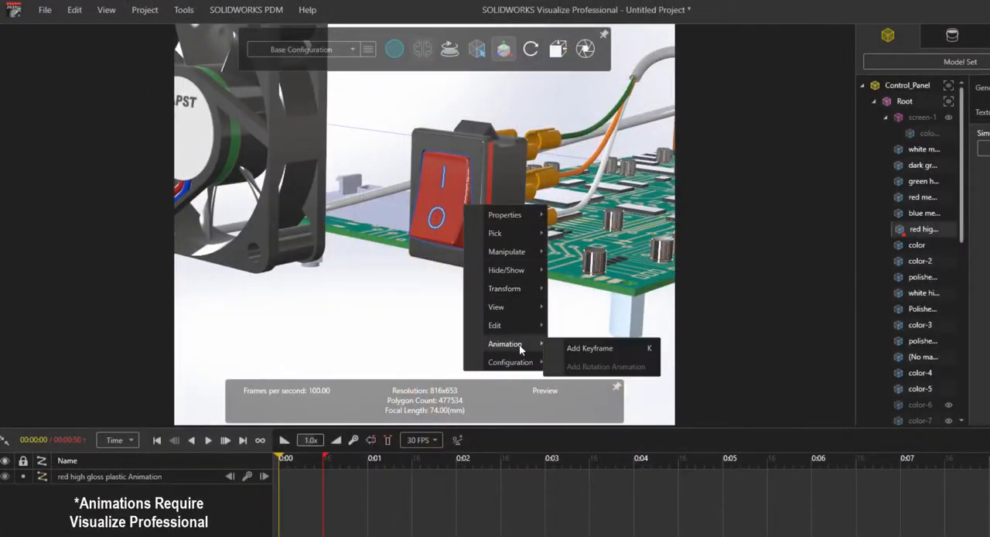
pyautogui.moveTo(590, 348)
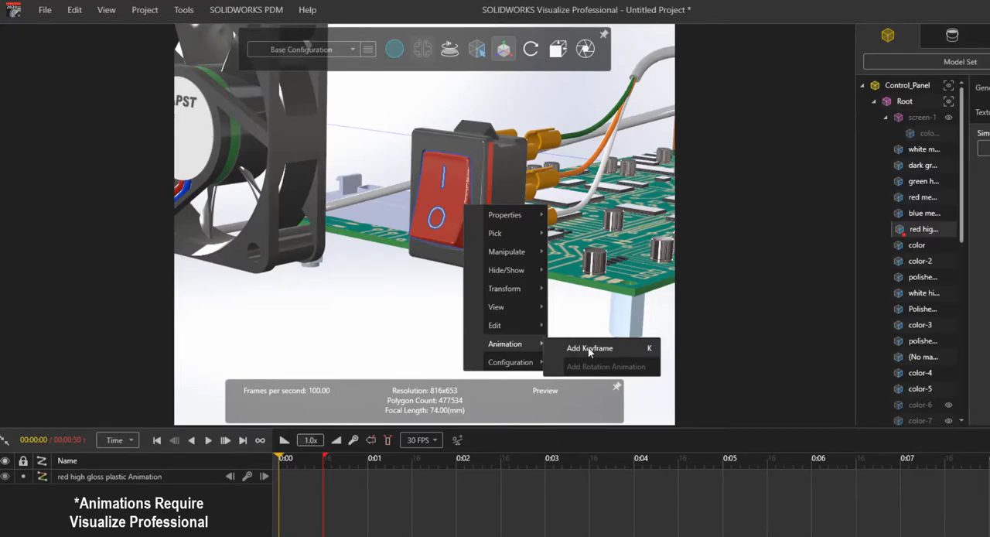
# Step: Add a keyframe to the red switch so it gets an animation track
pyautogui.click(590, 348)
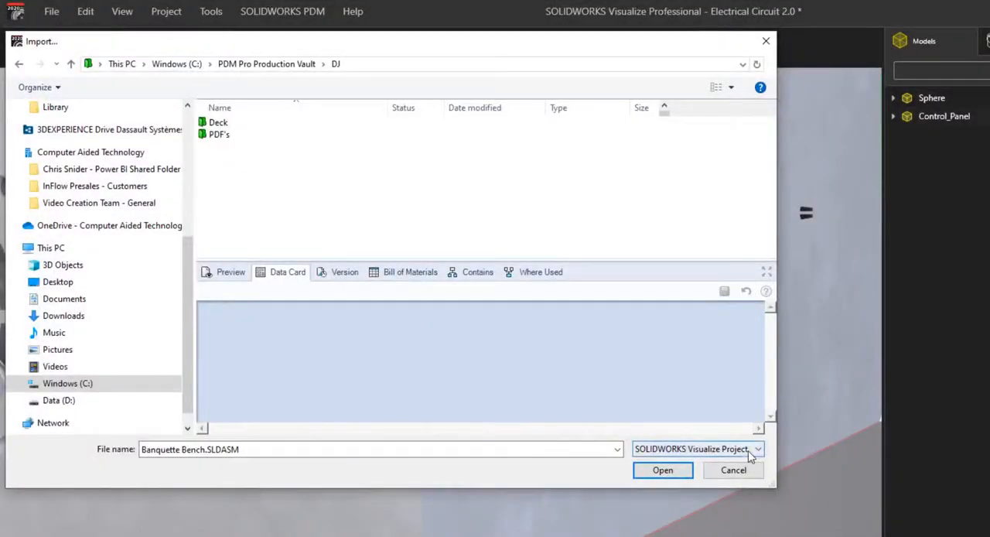
# Step: Browse the list of importable file formats in the Import dialog
pyautogui.click(755, 449)
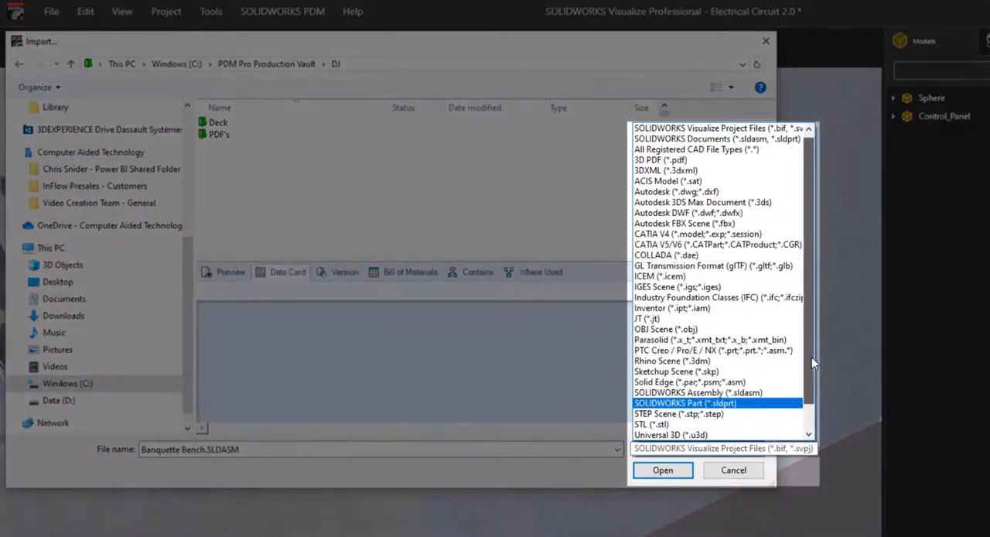
pyautogui.scroll(-3)
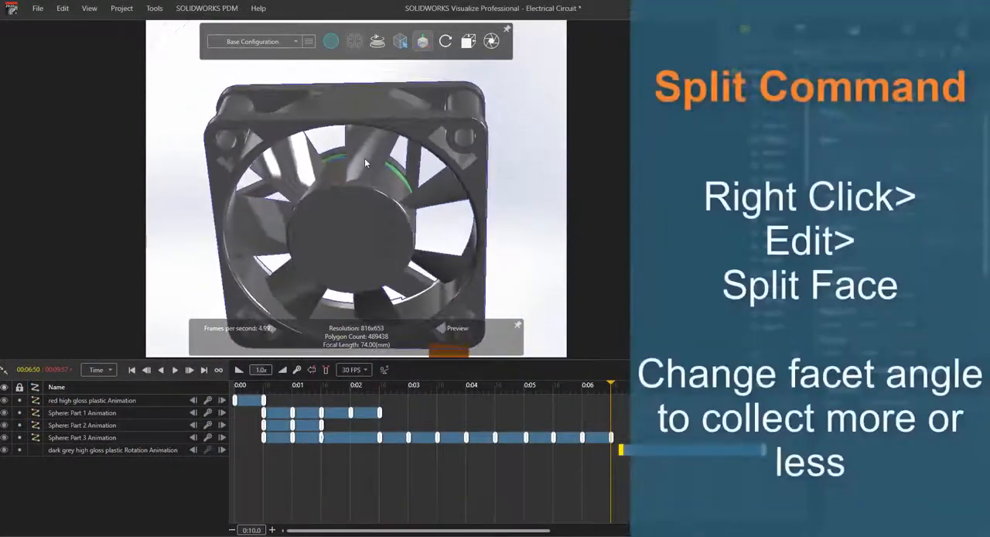
# Step: Add a rotation animation to the fan part about the X axis with Total Rotation 1080 degrees
pyautogui.rightClick(365, 163)
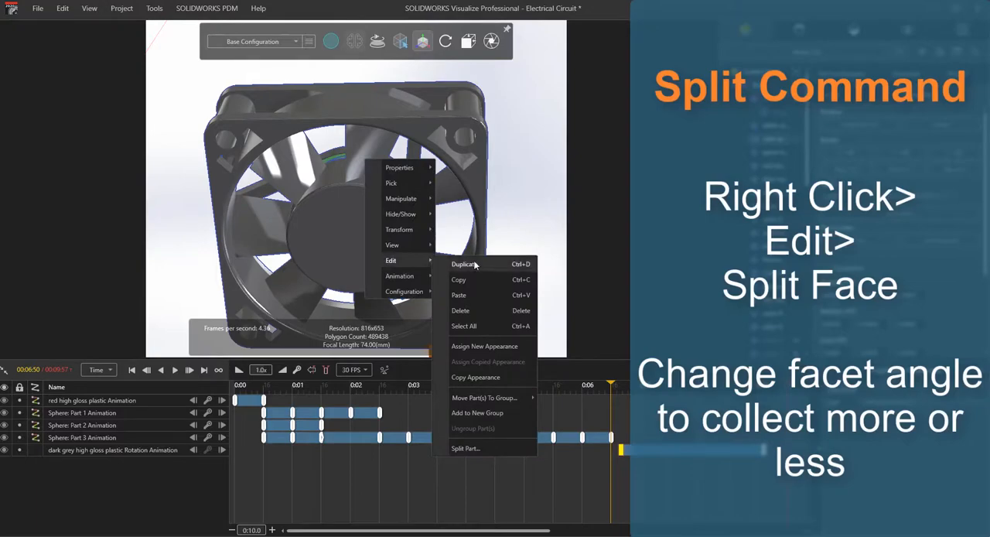
pyautogui.click(464, 449)
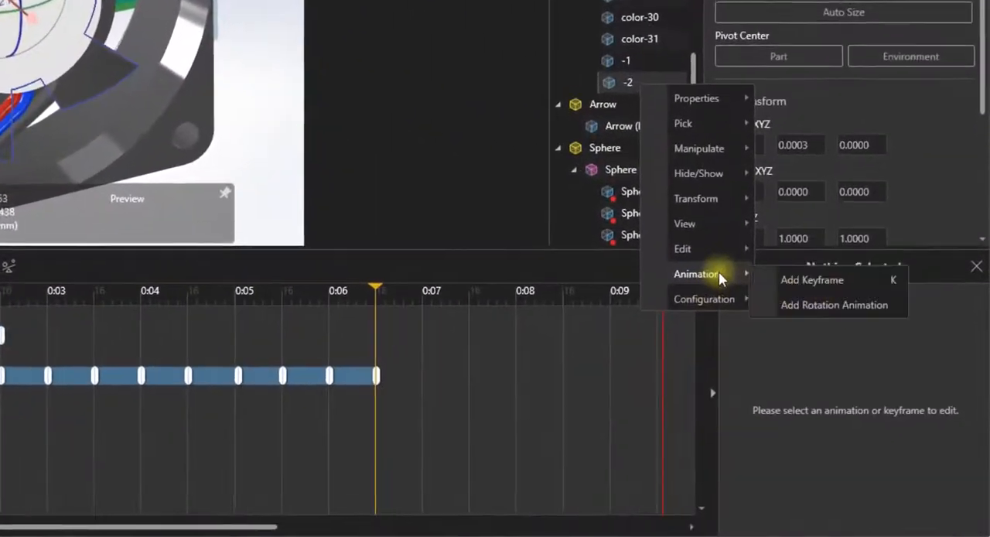
pyautogui.click(833, 305)
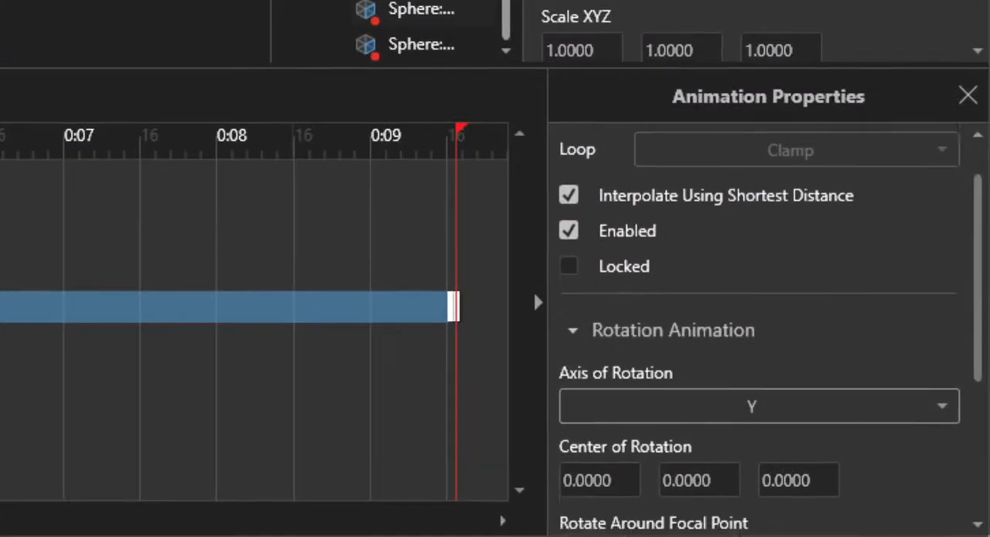
pyautogui.scroll(-3)
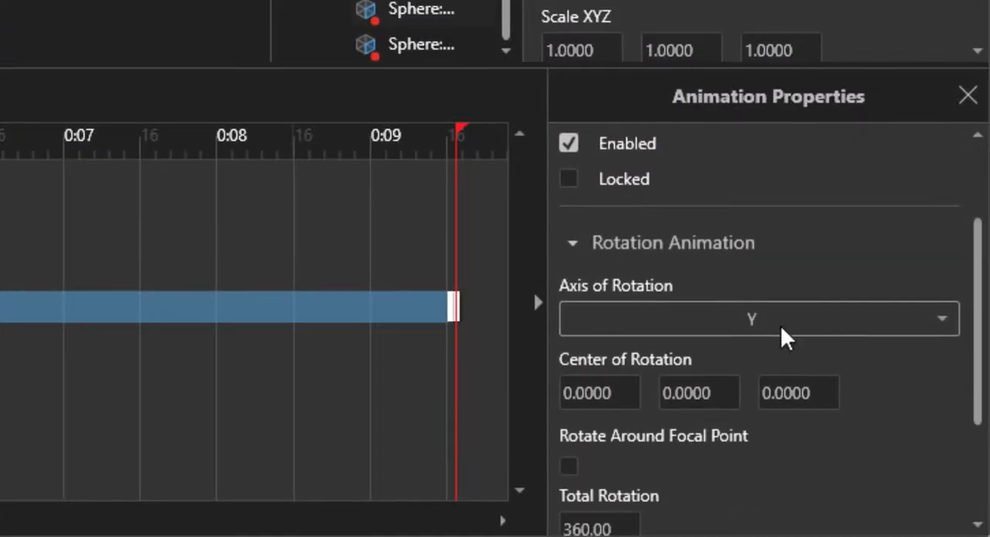
pyautogui.click(752, 318)
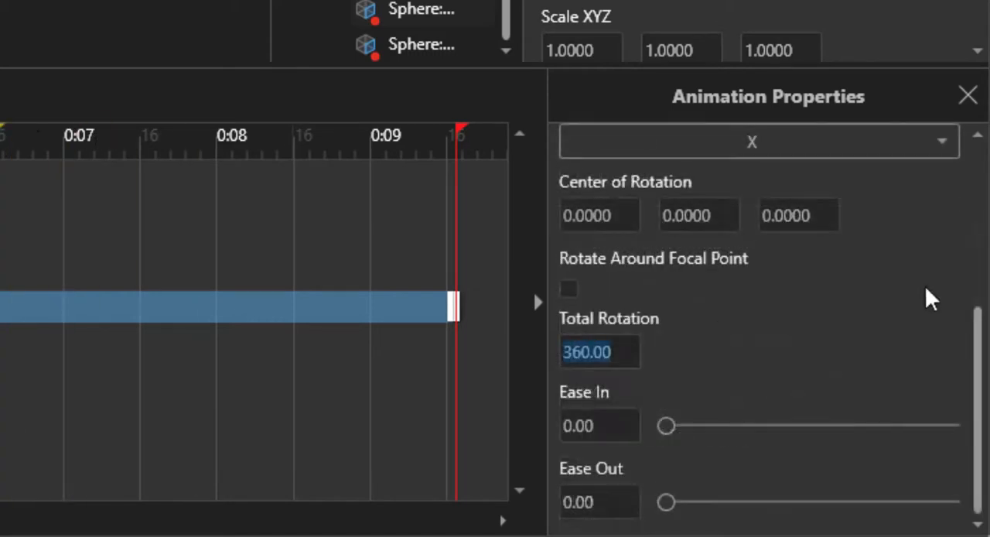
pyautogui.write('1080.00')
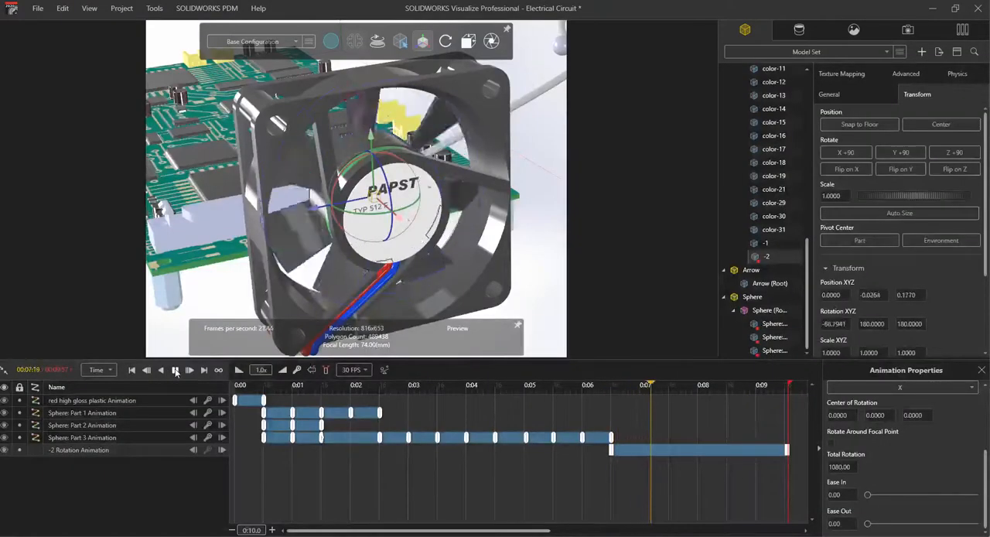
# Step: Add a keyframe to the black satin finish plastic appearance from the Appearances list
pyautogui.click(175, 370)
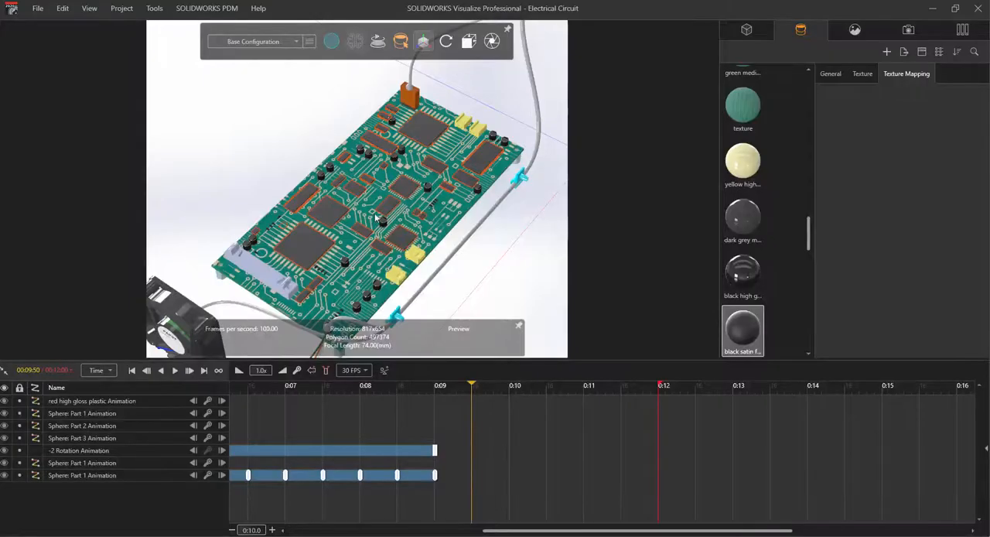
pyautogui.rightClick(742, 331)
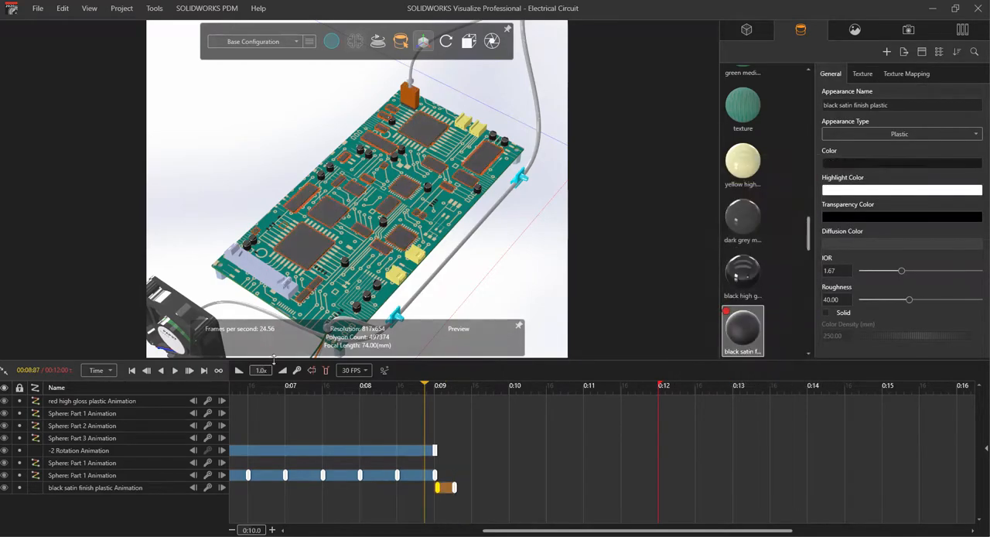
# Step: Select Sphere Part 3 in the model tree and toggle its visibility for keyframing
pyautogui.click(175, 370)
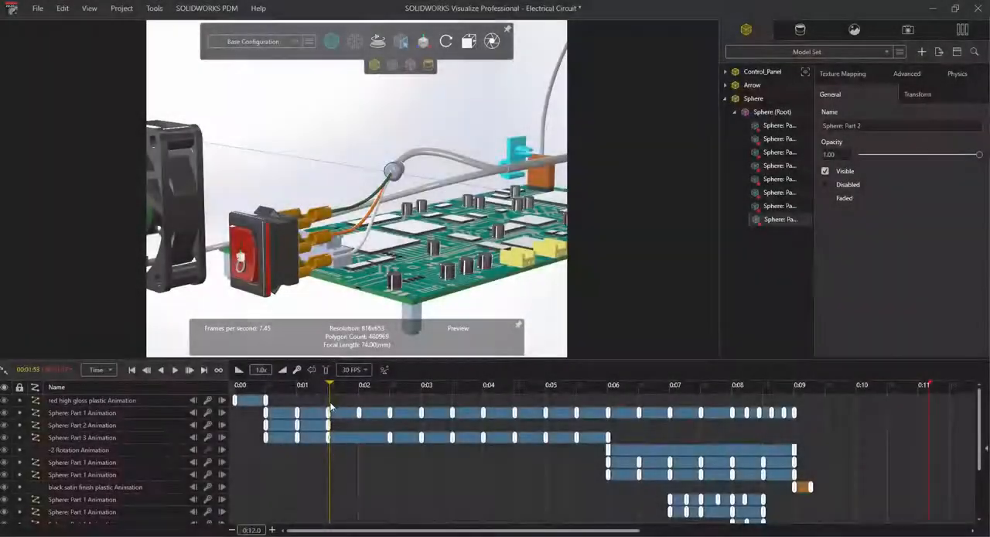
pyautogui.click(824, 170)
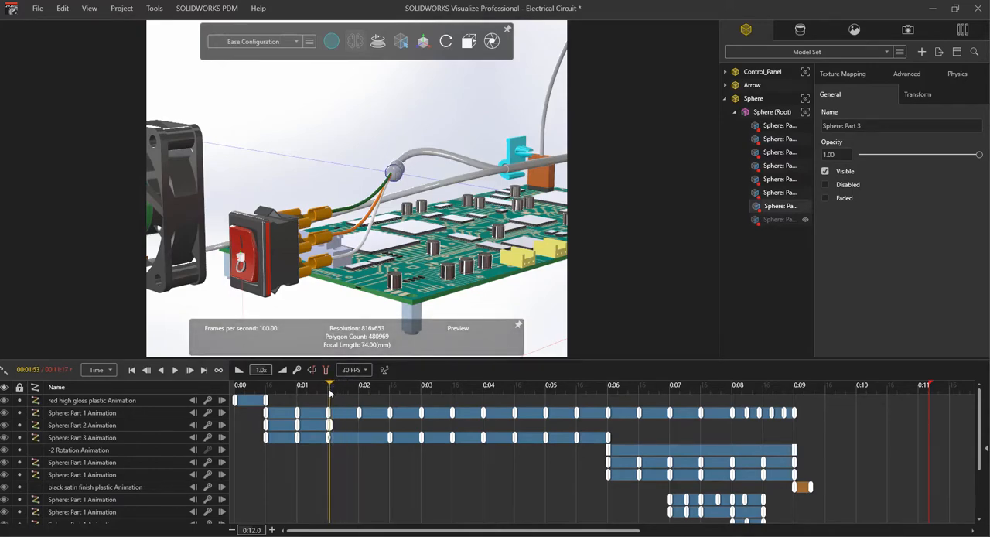
pyautogui.click(825, 170)
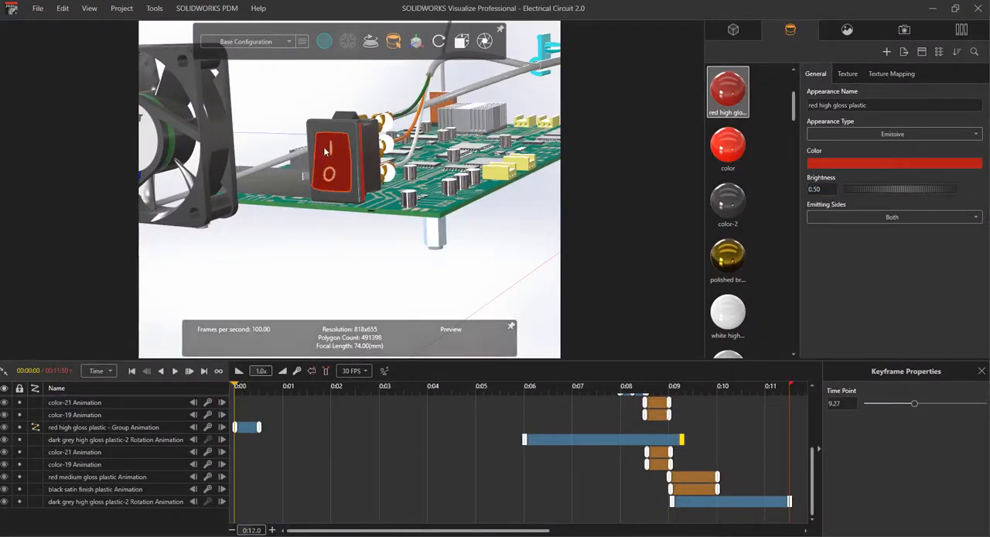
# Step: Add a keyframe animation to the red high gloss plastic appearance on the switch
pyautogui.rightClick(727, 91)
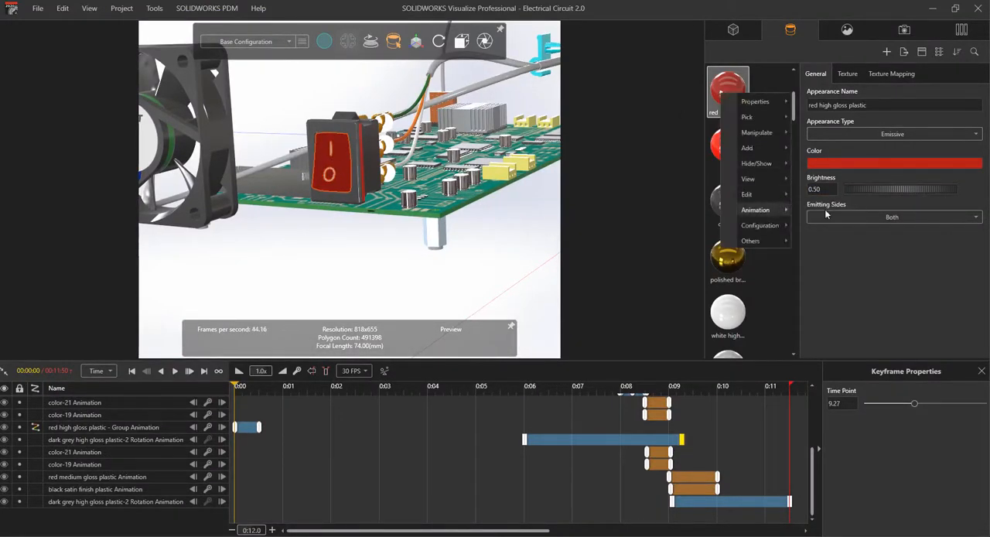
pyautogui.click(257, 386)
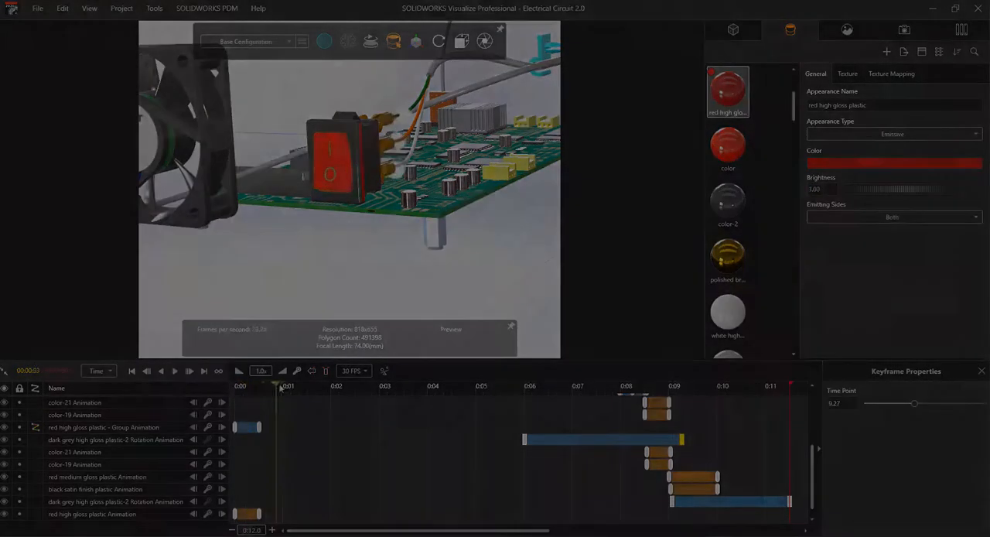
# Step: Add a keyframe to the saved switch close-up camera to create a camera move
pyautogui.rightClick(741, 260)
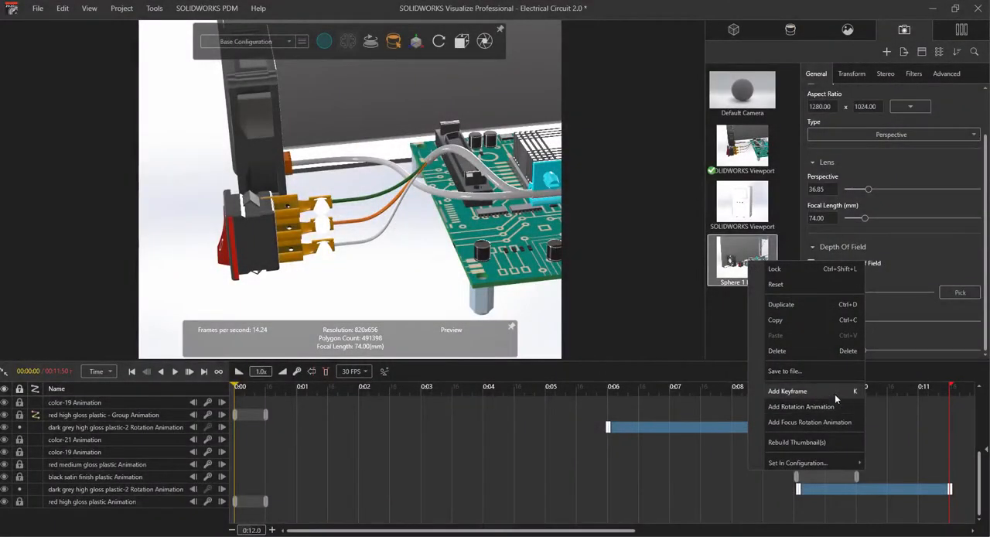
pyautogui.moveTo(788, 390)
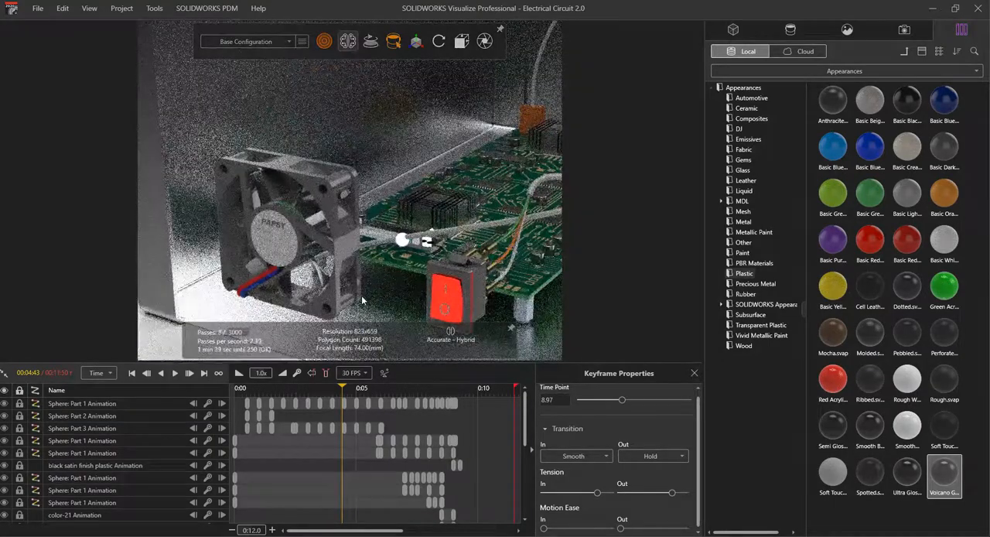
# Step: Send an MPEG-4 movie render of frames 1–210 to the render queue
pyautogui.click(903, 29)
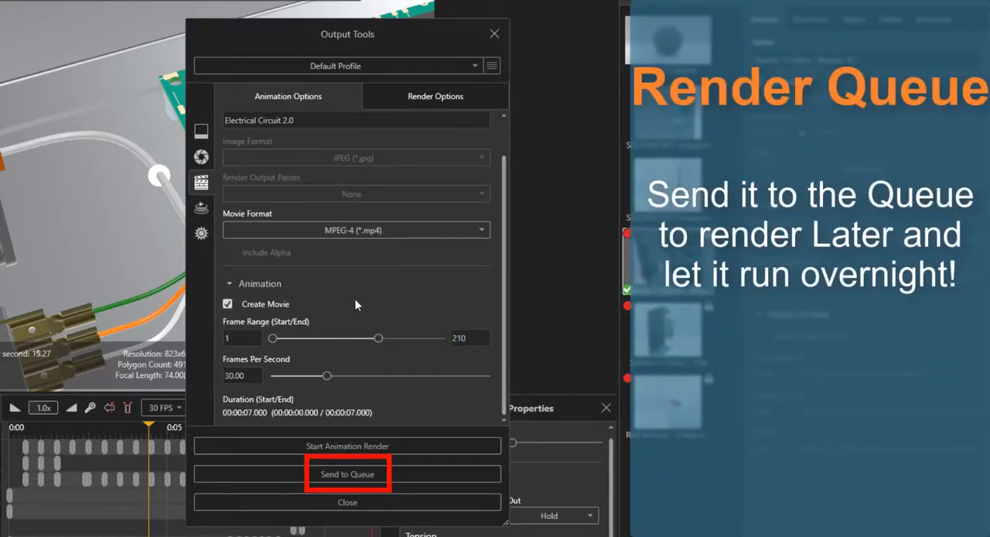
pyautogui.click(347, 474)
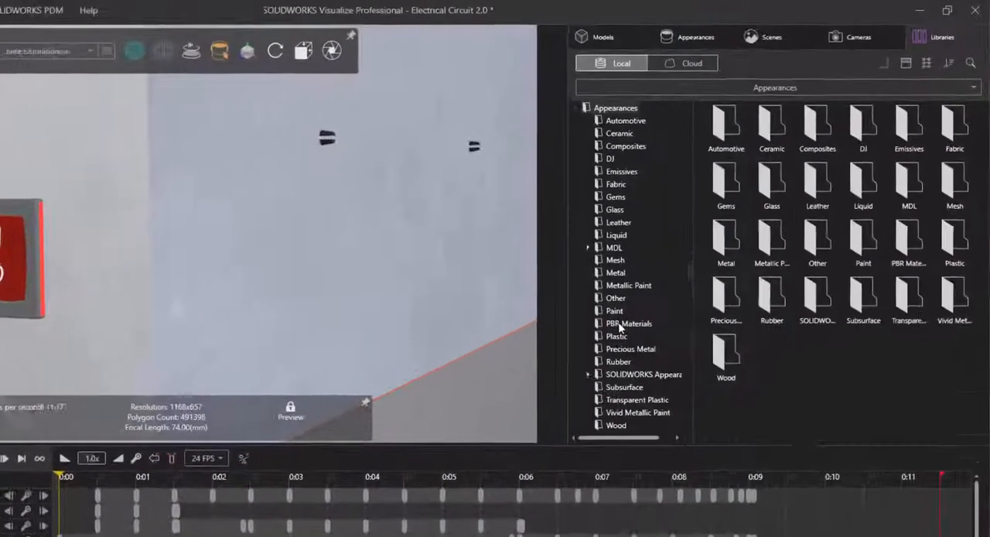